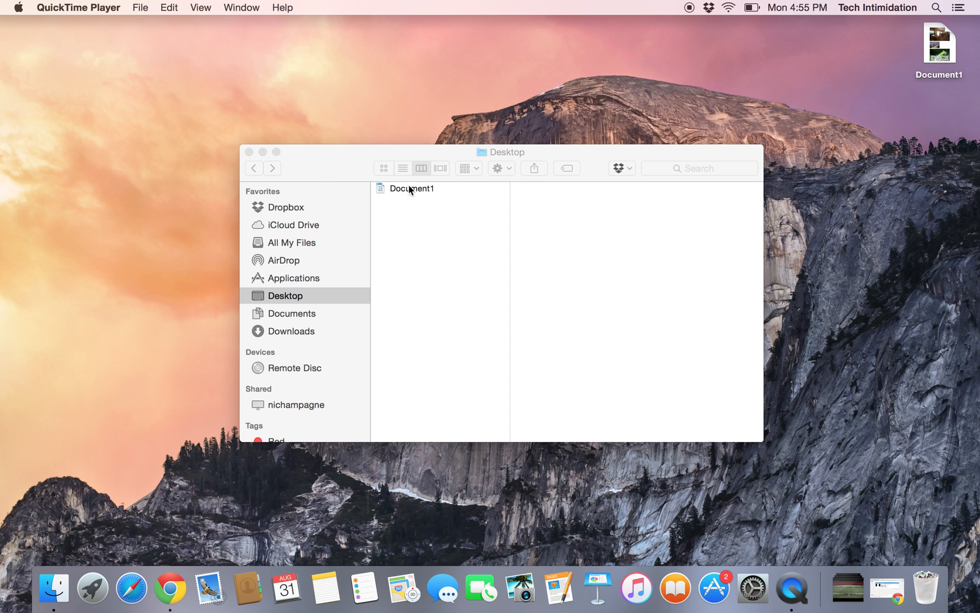
# Open Document1 in Word and scroll through its kitchen, skyline and frog photos.
pyautogui.doubleClick(412, 189)
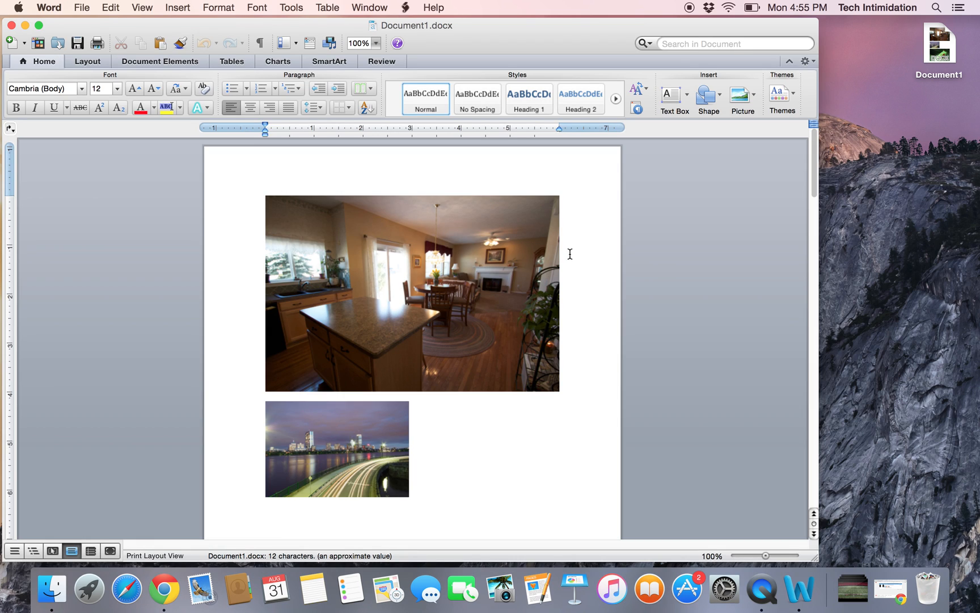
pyautogui.scroll(-3)
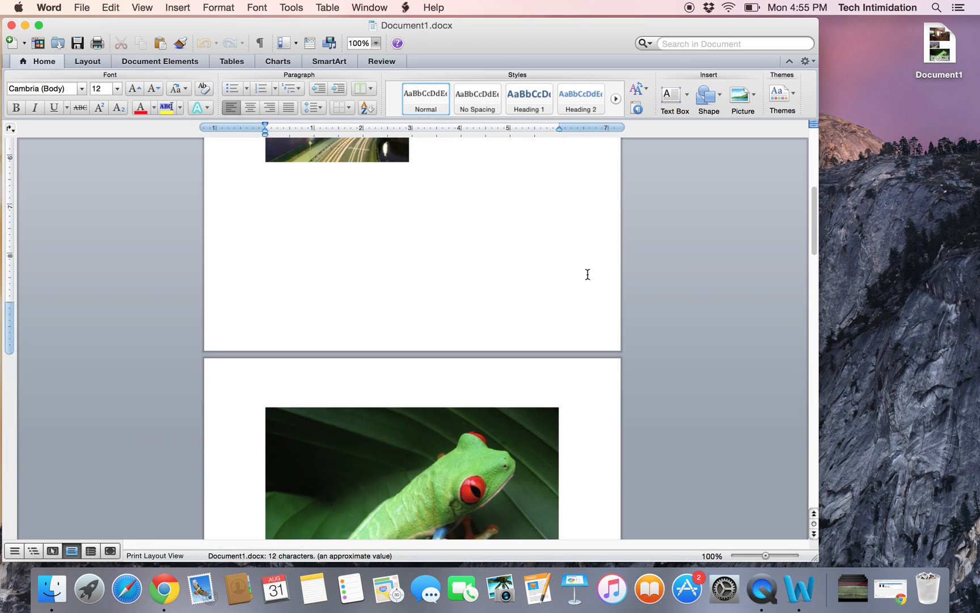
pyautogui.scroll(-3)
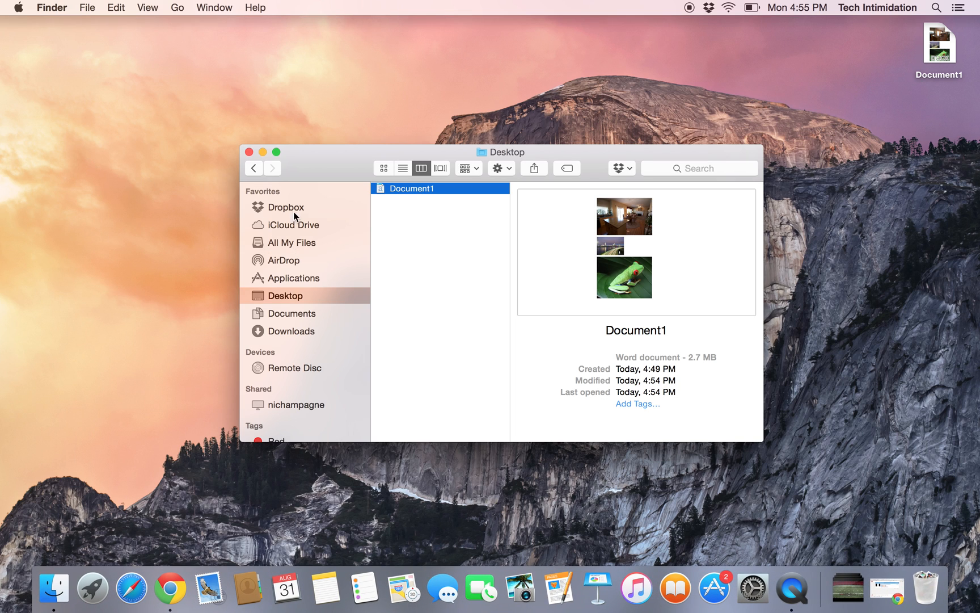
# Rename Document1 to Document1.zip, extract it, and browse the Document1 folder's _rels folder.
pyautogui.click(412, 189)
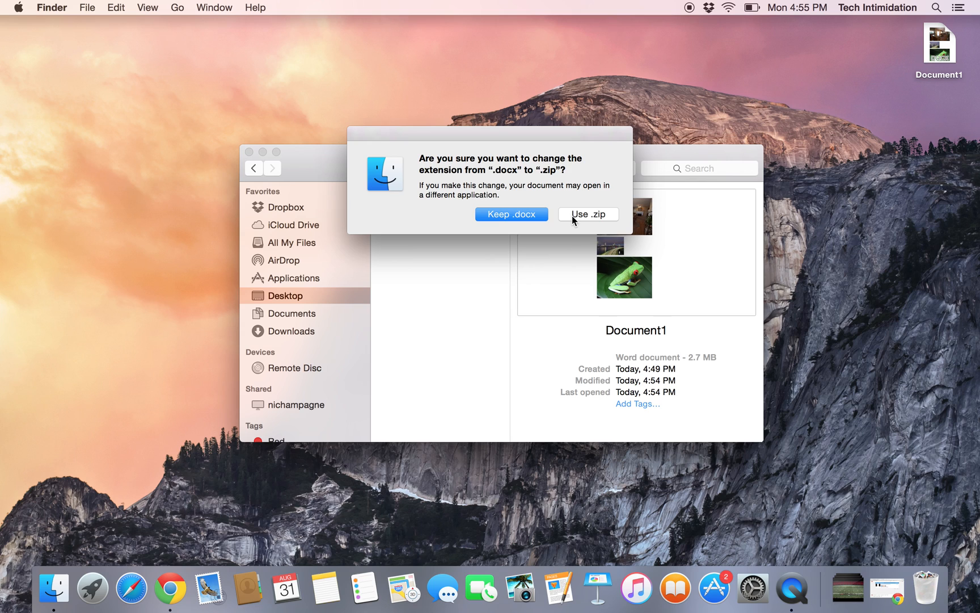
pyautogui.click(588, 214)
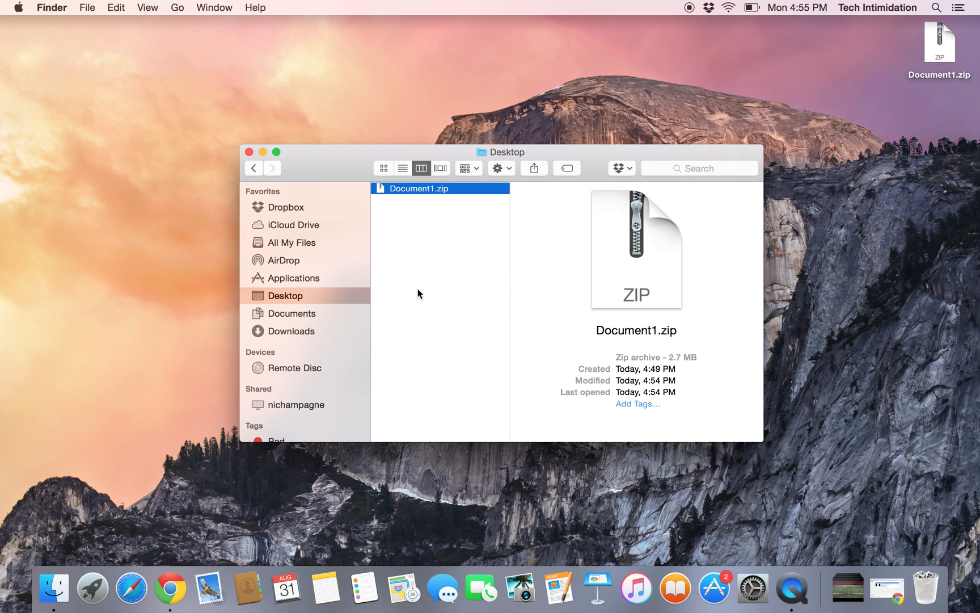
pyautogui.doubleClick(418, 188)
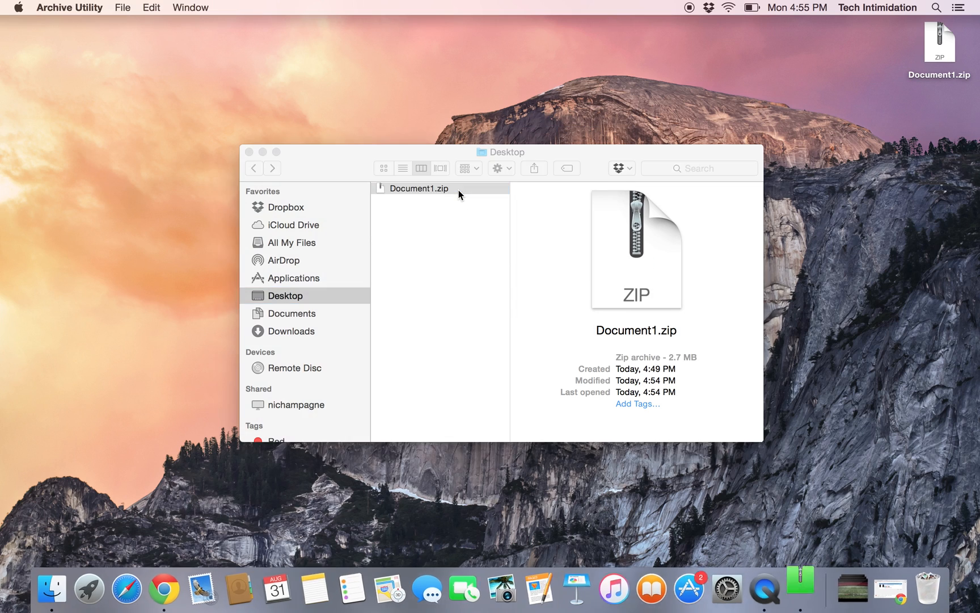
pyautogui.click(418, 188)
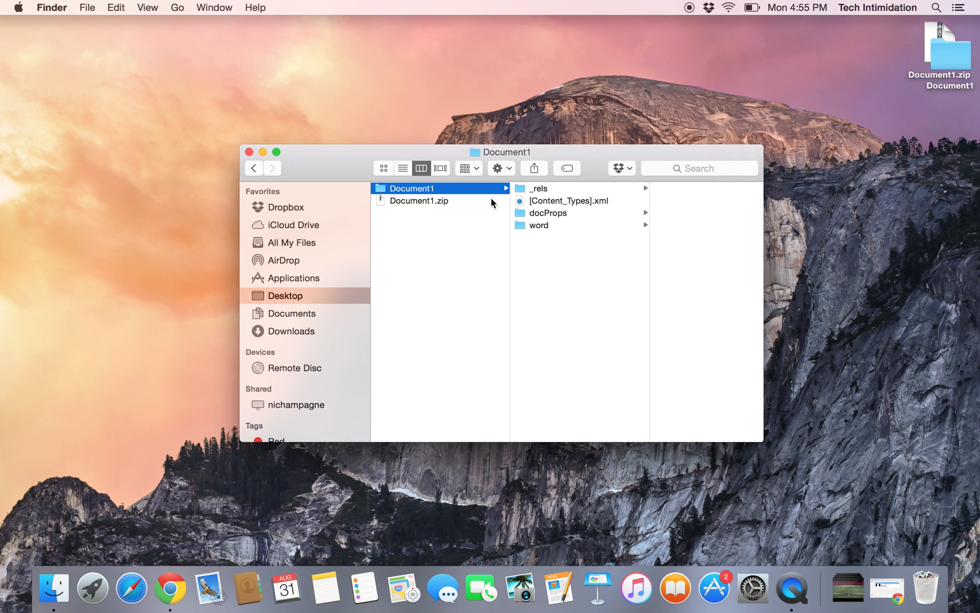
pyautogui.click(537, 188)
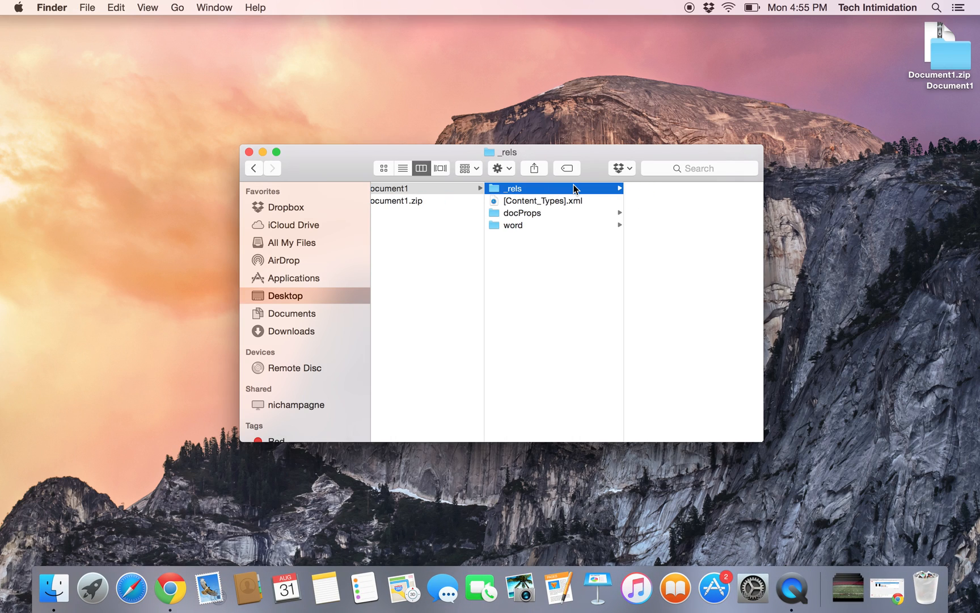
# Browse word/media and preview image4.jpeg and image2.jpeg, the parrot and skyline photos.
pyautogui.click(513, 225)
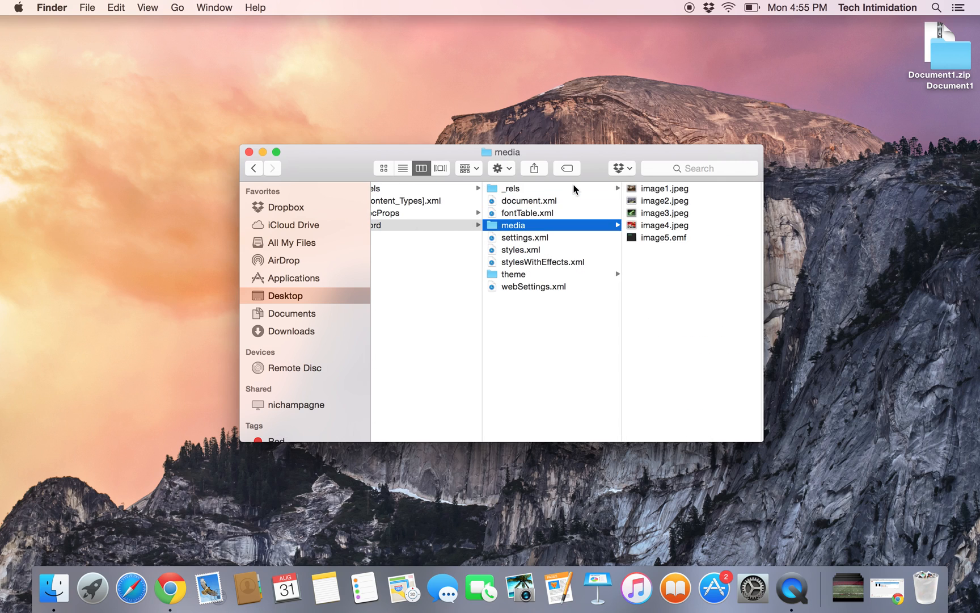
pyautogui.click(665, 225)
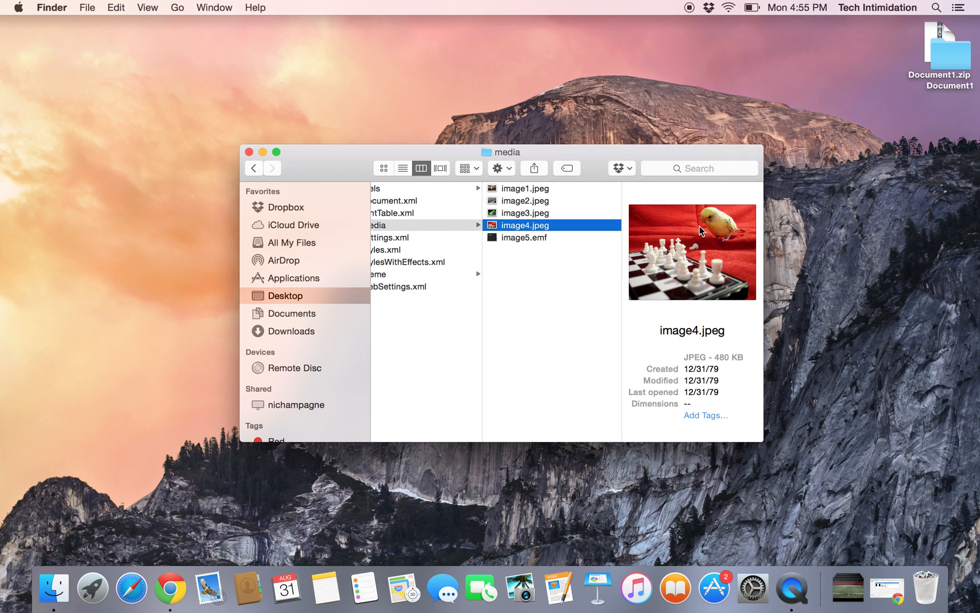
pyautogui.click(525, 200)
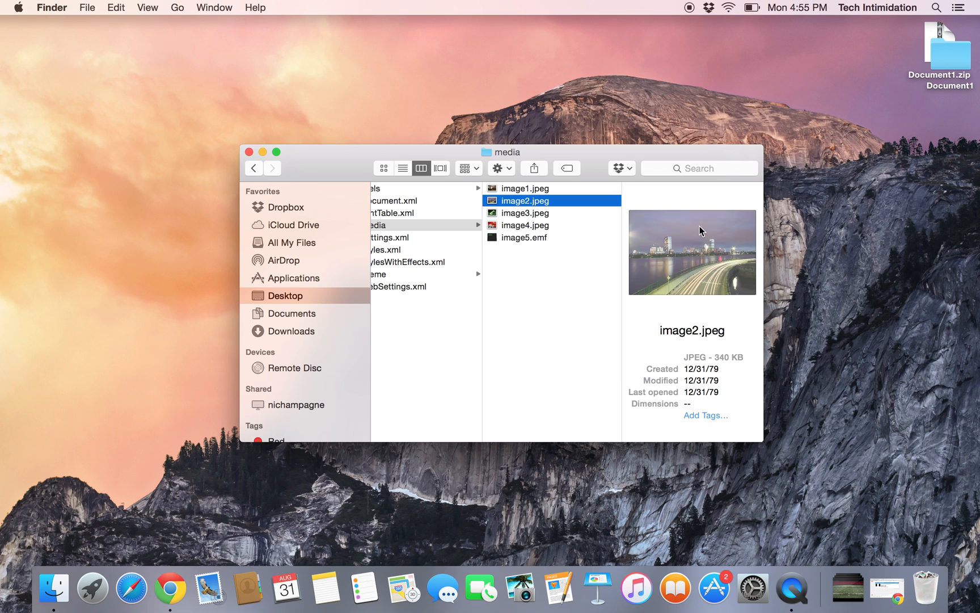
pyautogui.click(525, 226)
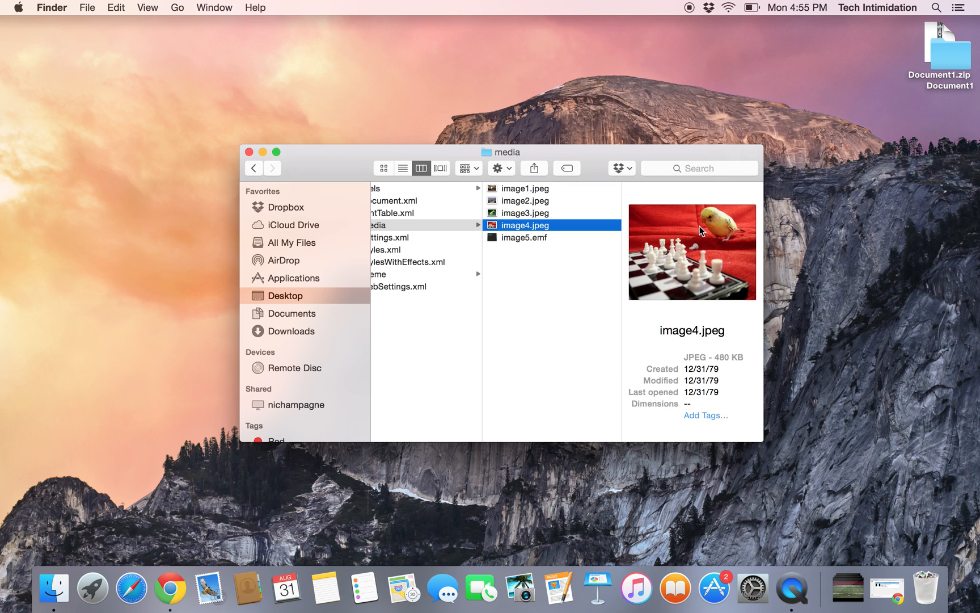